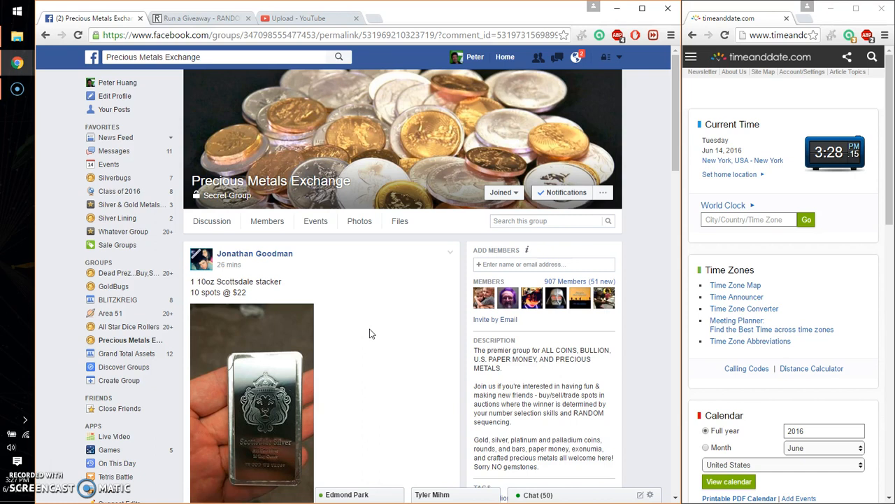
Scroll the Facebook group post down to the comment listing spots one through ten
scroll("down", 3)
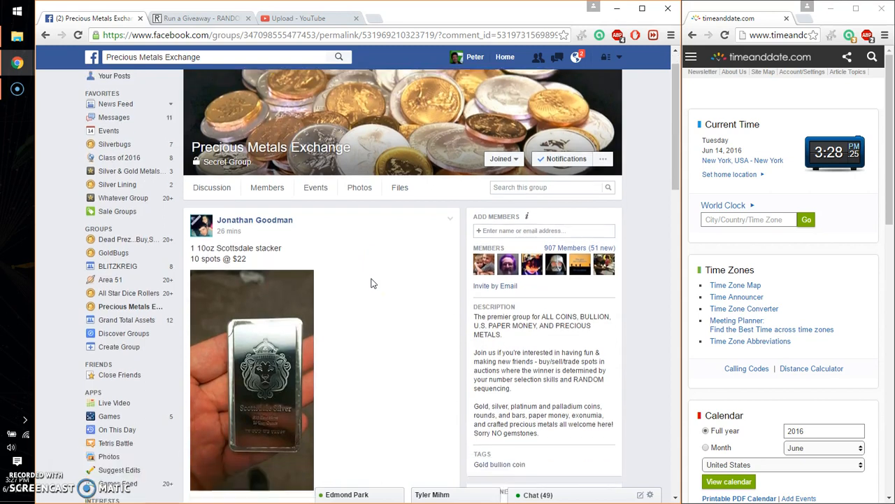
scroll("down", 3)
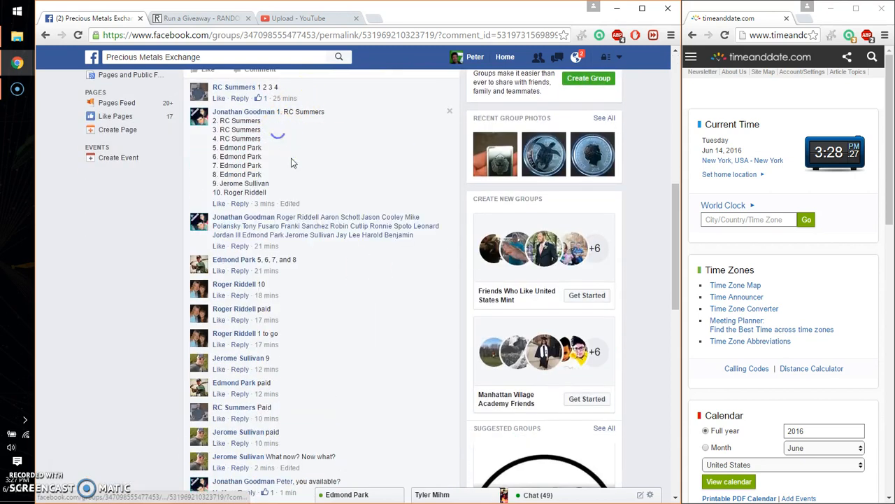
Roll 2d6 dice to set Total Rounds to 8 for the ten-entry giveaway
scroll("down", 3)
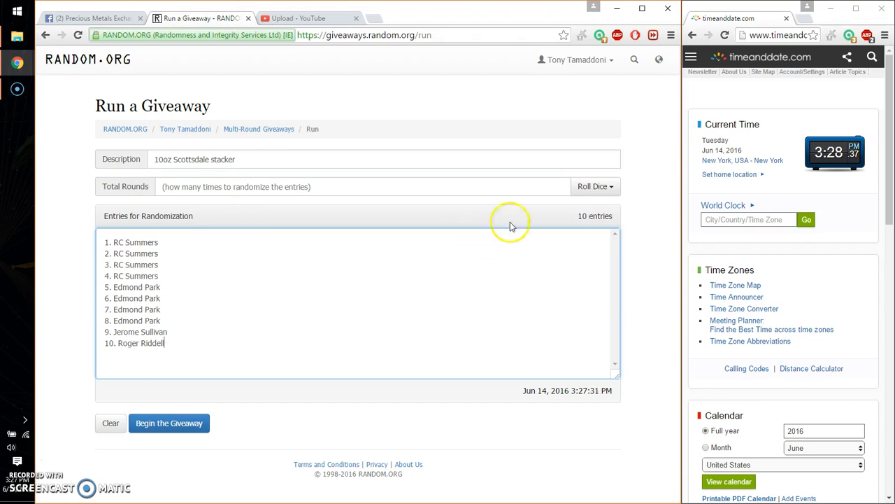
left_click(593, 186)
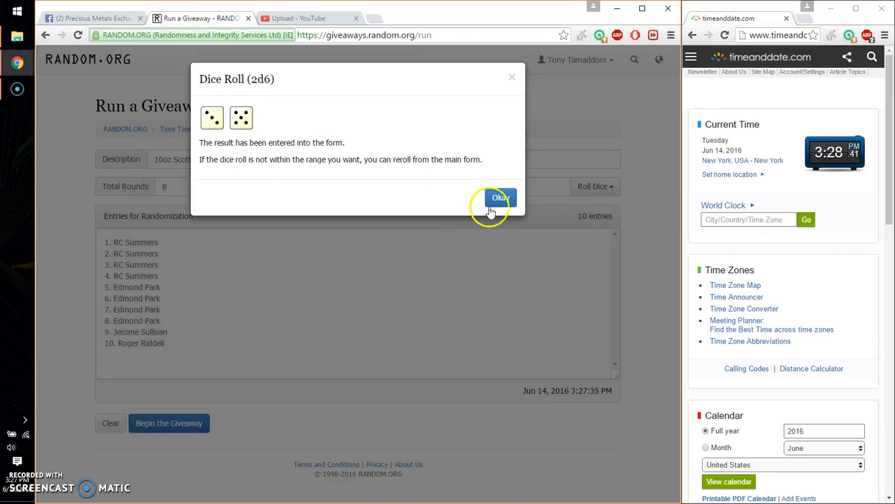
left_click(499, 197)
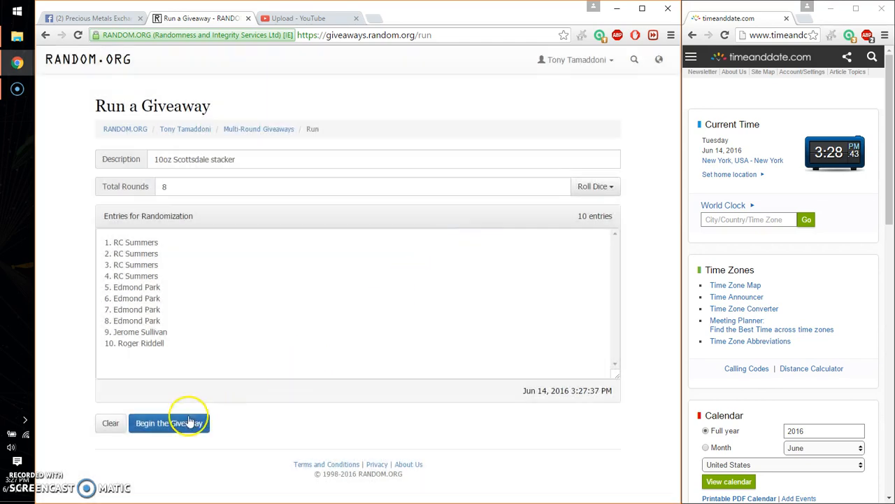
Begin and confirm the giveaway, showing round 1's shuffled order
left_click(169, 423)
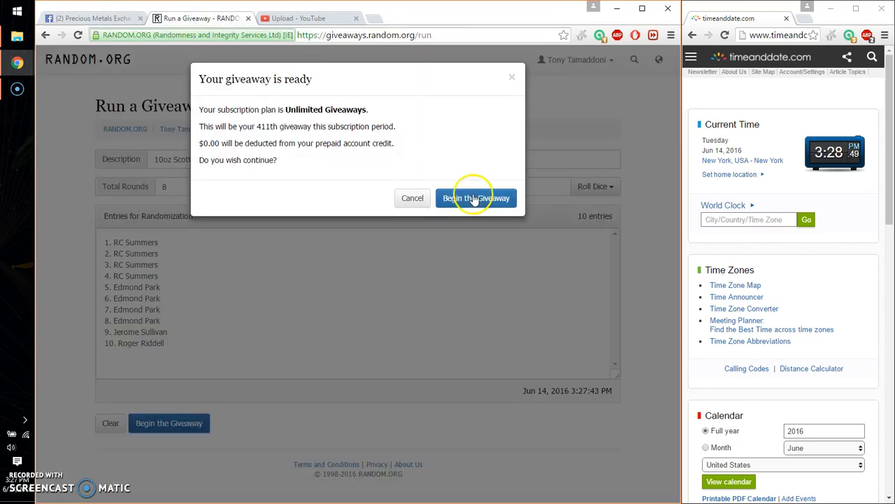
left_click(476, 198)
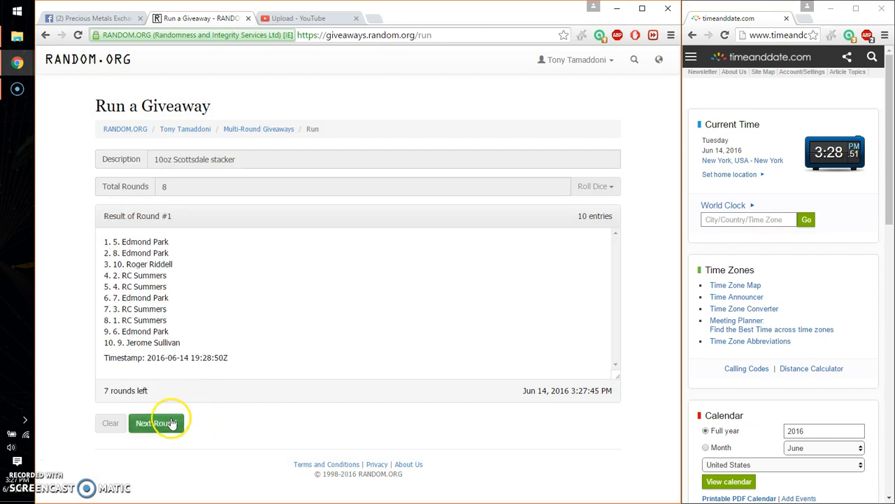
Run rounds 2 through 7 of the giveaway, leaving only the final round
left_click(156, 422)
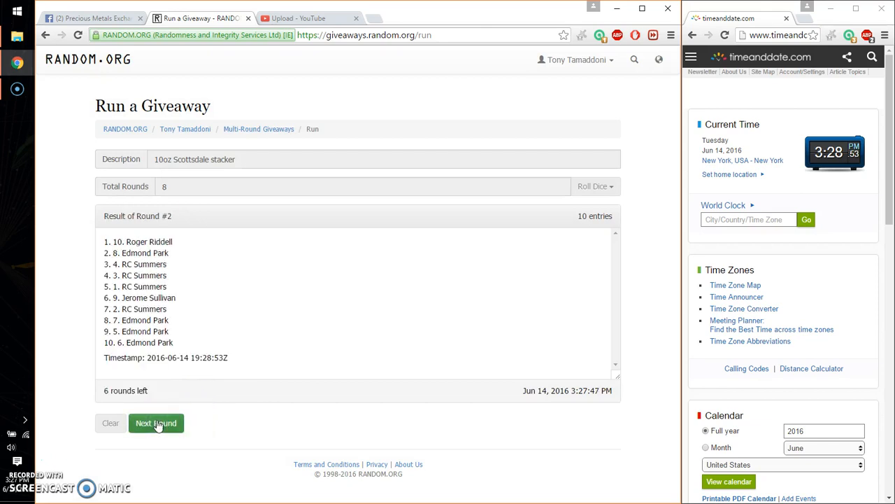
left_click(156, 423)
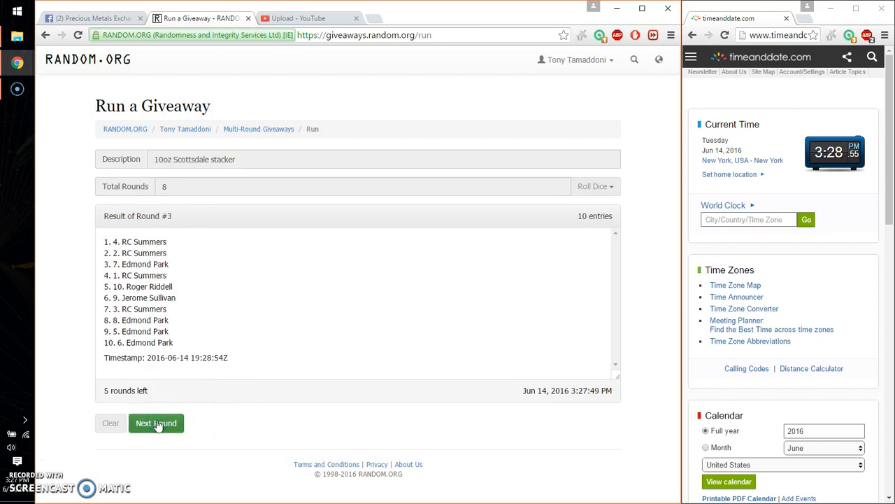
left_click(156, 423)
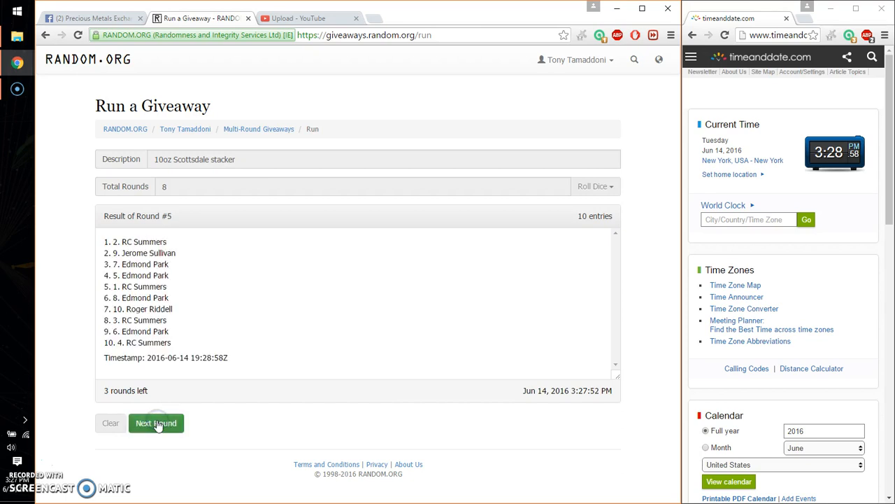
left_click(156, 422)
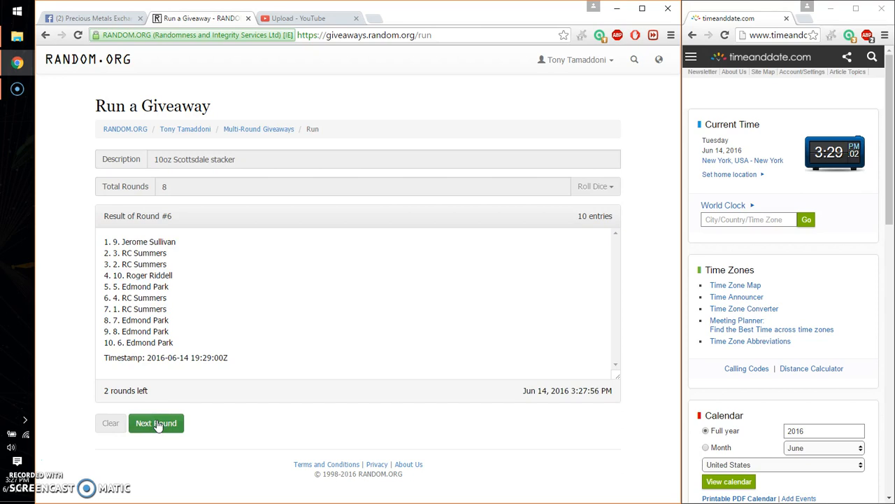
left_click(156, 422)
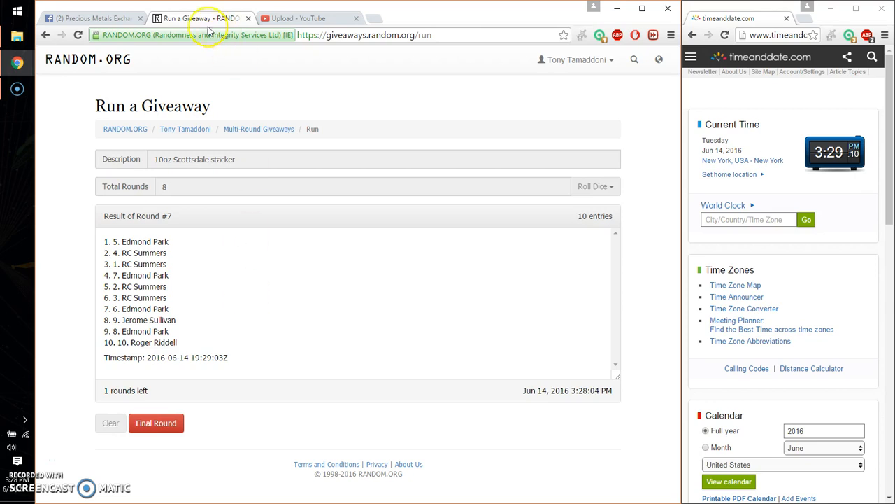
Post a 'good luck' comment on the Facebook thread, then return to RANDOM.ORG
left_click(91, 18)
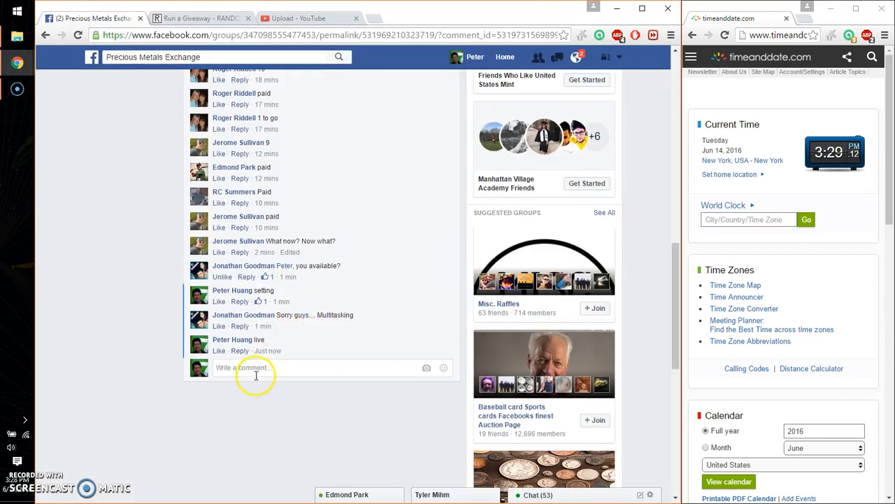
type("good luck")
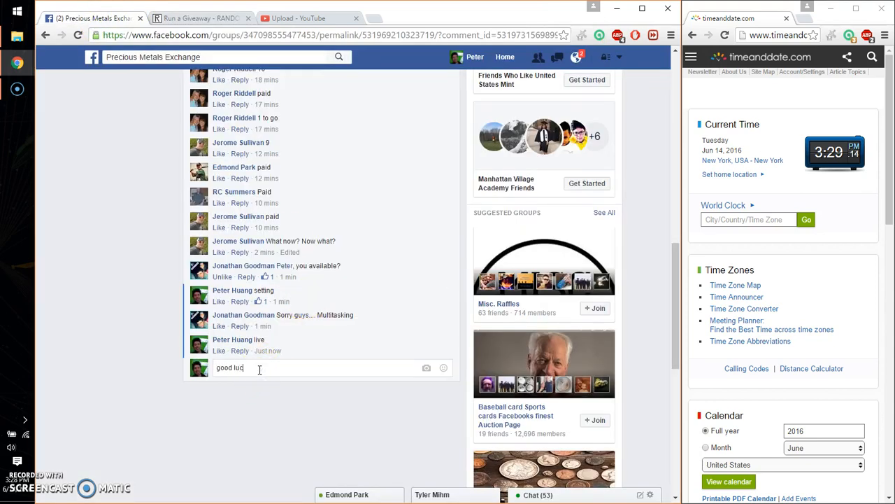
left_click(201, 18)
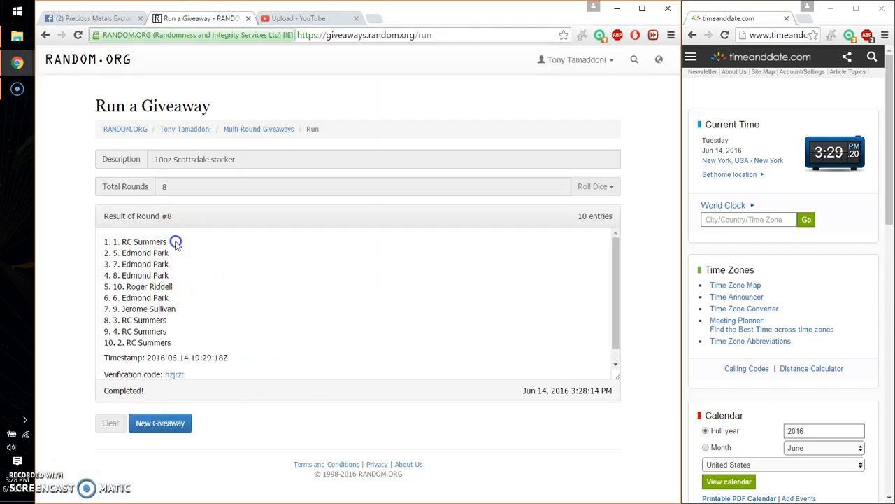
double_click(140, 241)
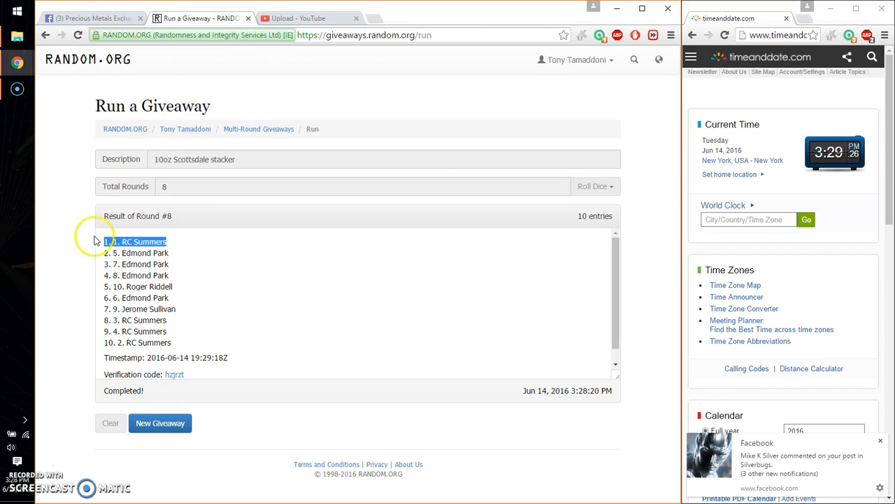
left_click(91, 18)
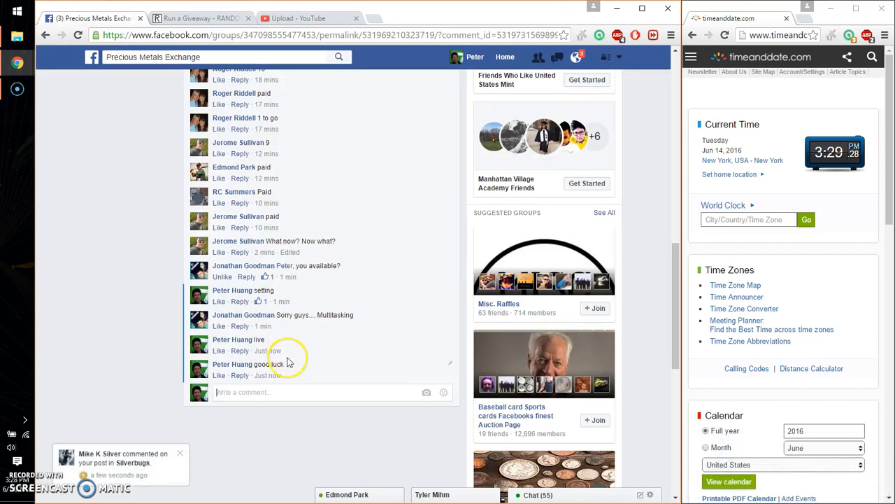